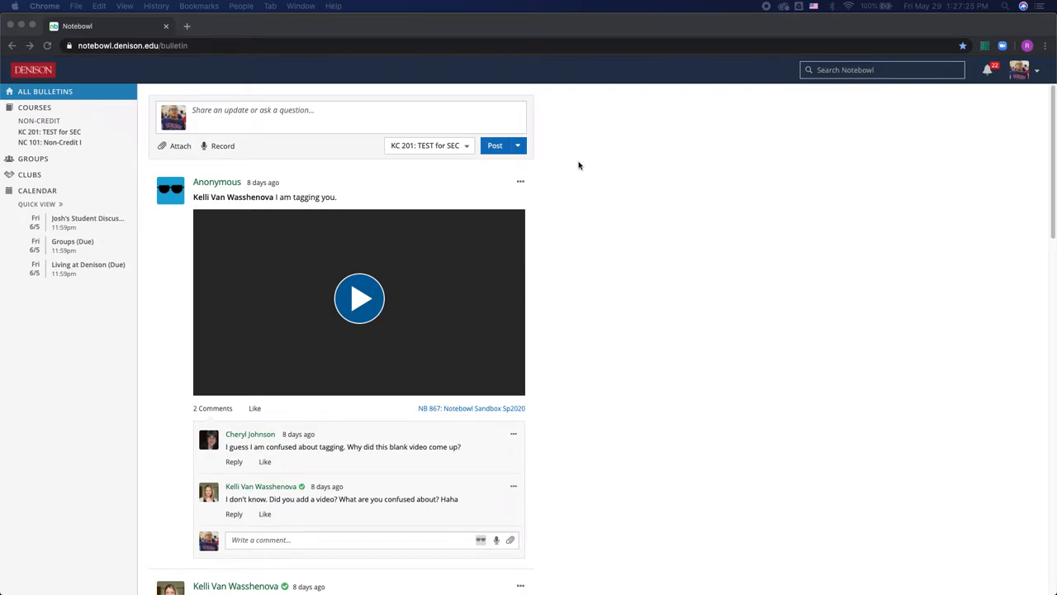
mouse_move(605, 197)
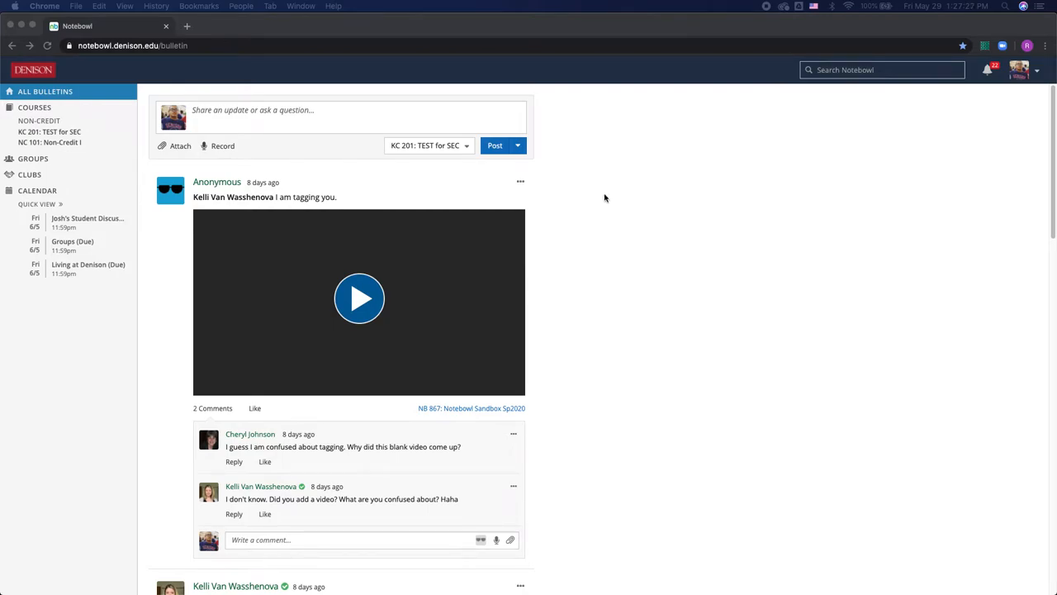
mouse_move(232, 182)
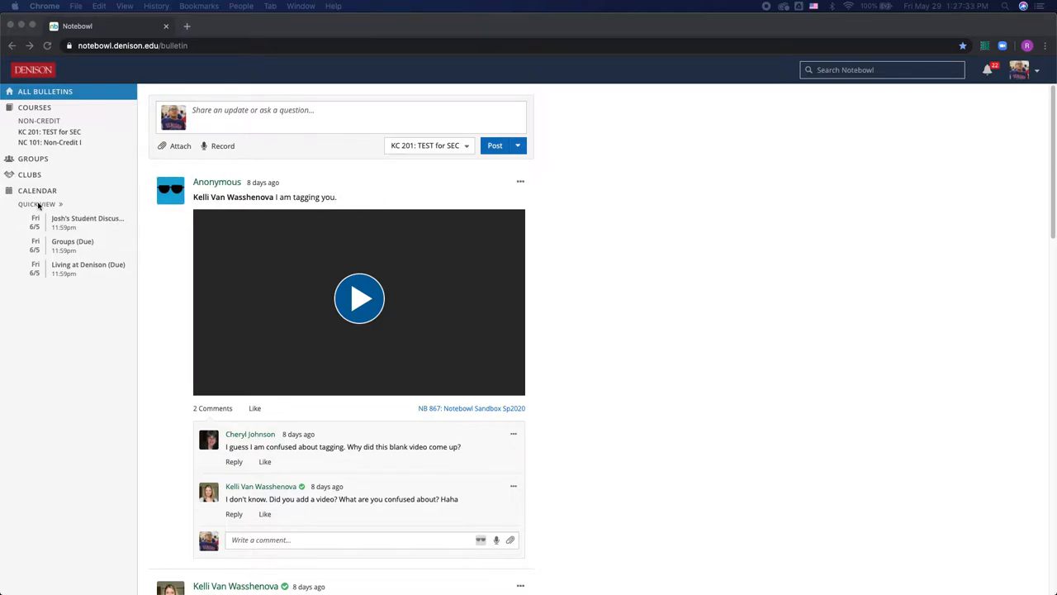
- Show the Calendar Quick View and check items due on May 4, then May 8
left_click(37, 204)
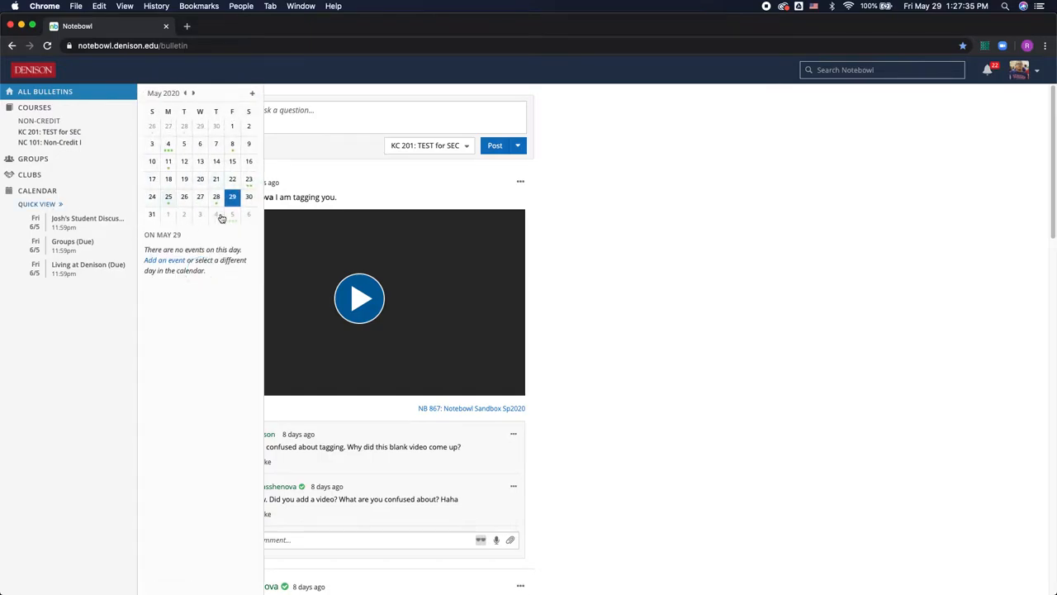
mouse_move(197, 228)
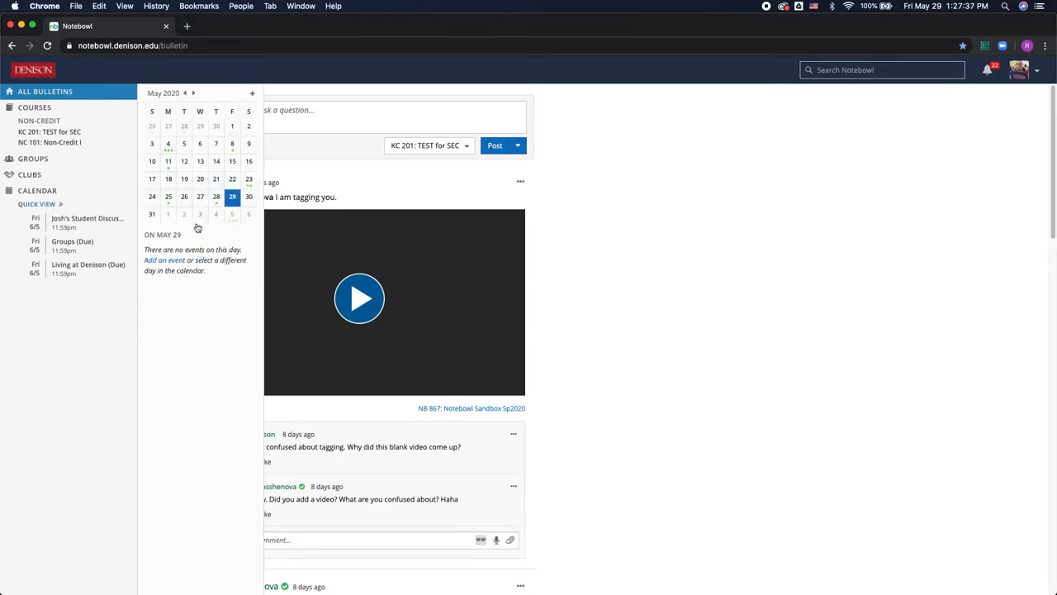
mouse_move(183, 161)
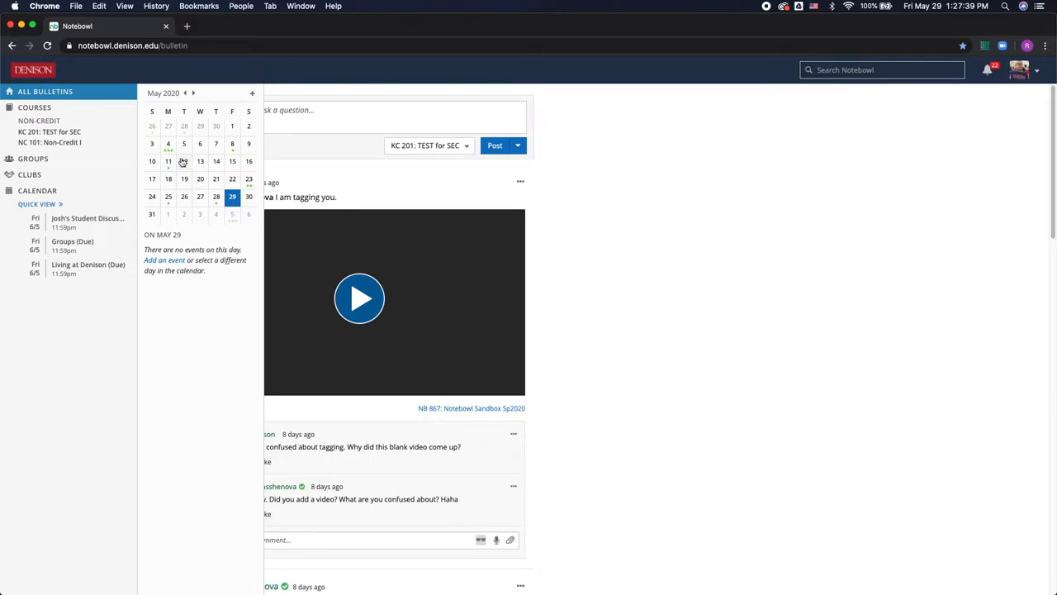
left_click(168, 143)
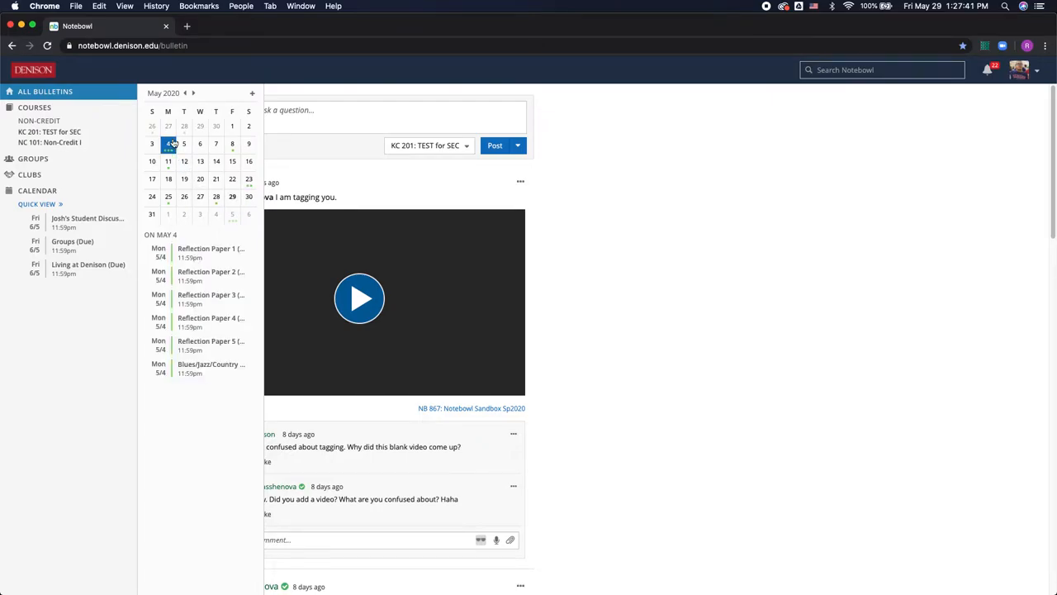
left_click(232, 143)
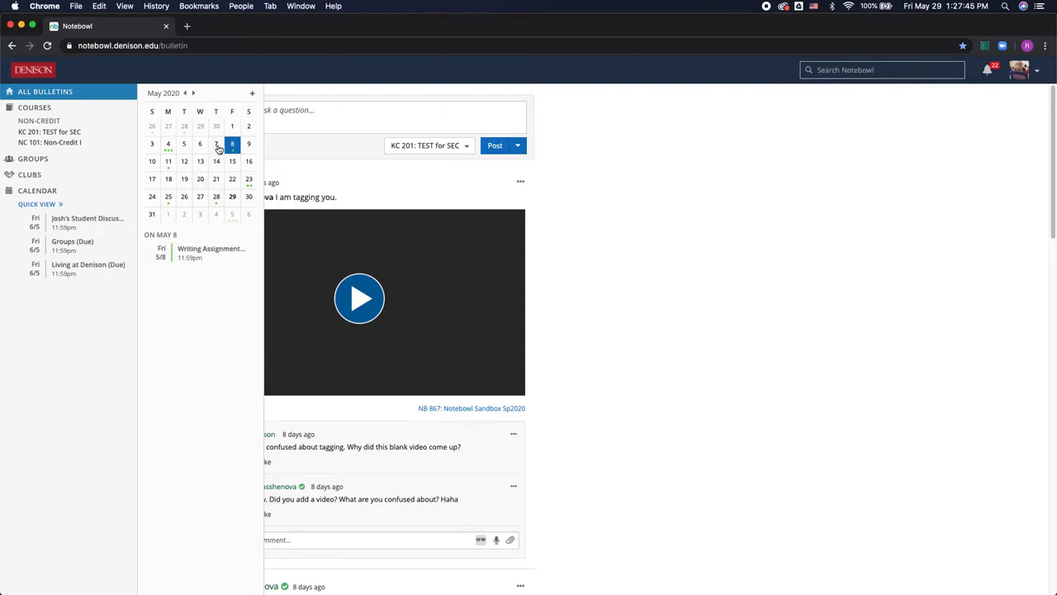
mouse_move(111, 196)
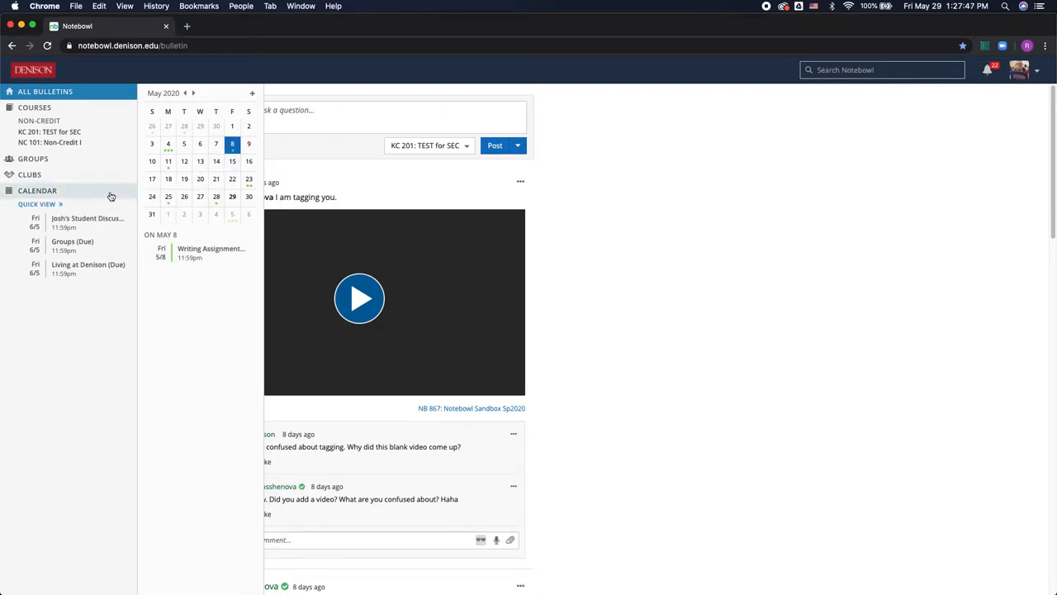
- Open the full Calendar page in Month view for May 2020
left_click(37, 191)
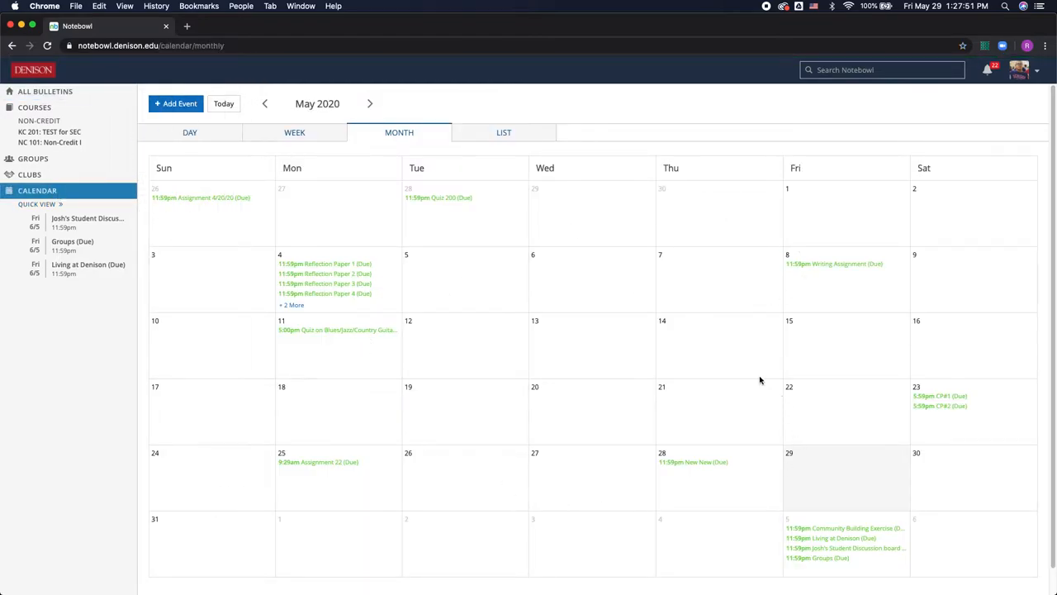
mouse_move(719, 353)
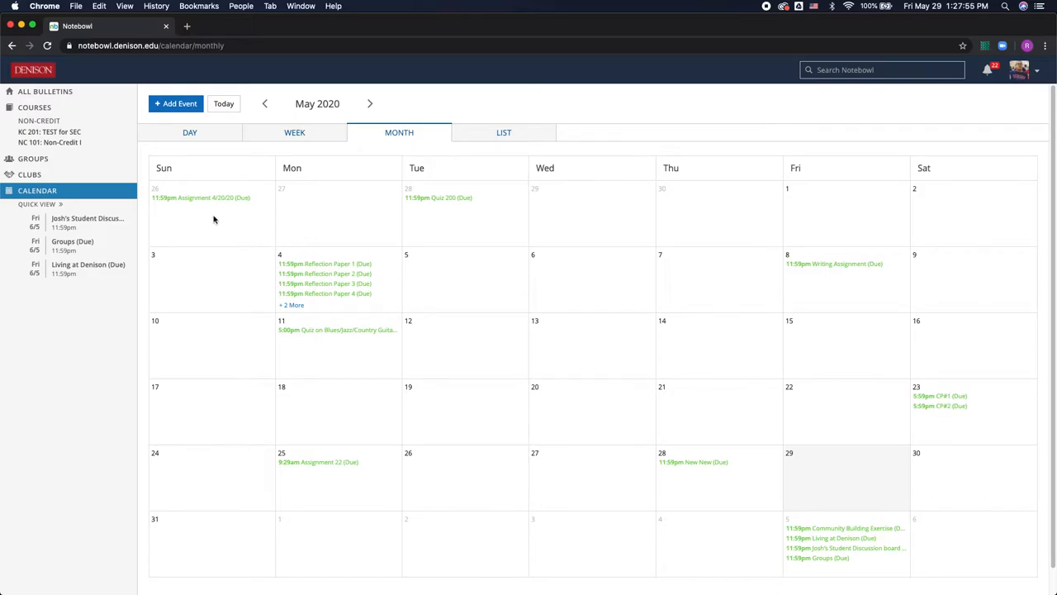
- View and close the Assignment 4/20/20 details, then start a new event
left_click(198, 197)
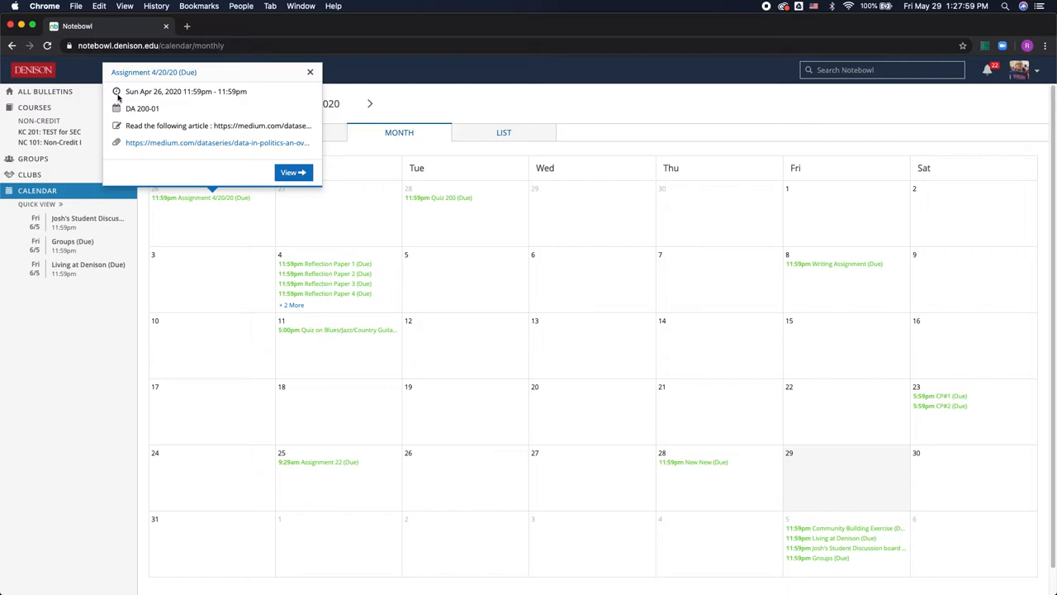
mouse_move(188, 146)
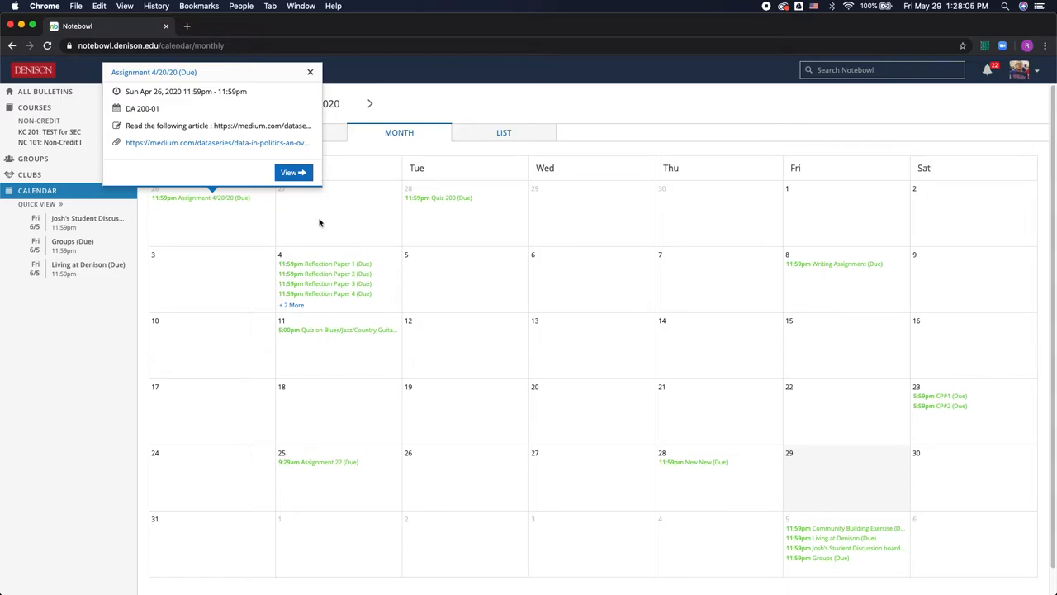
left_click(309, 71)
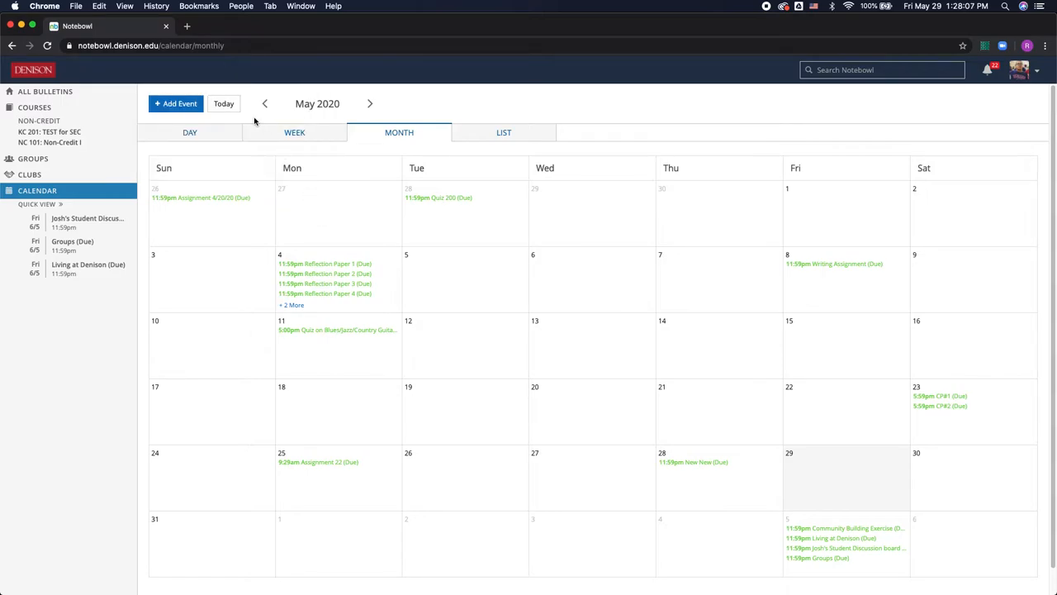
left_click(175, 103)
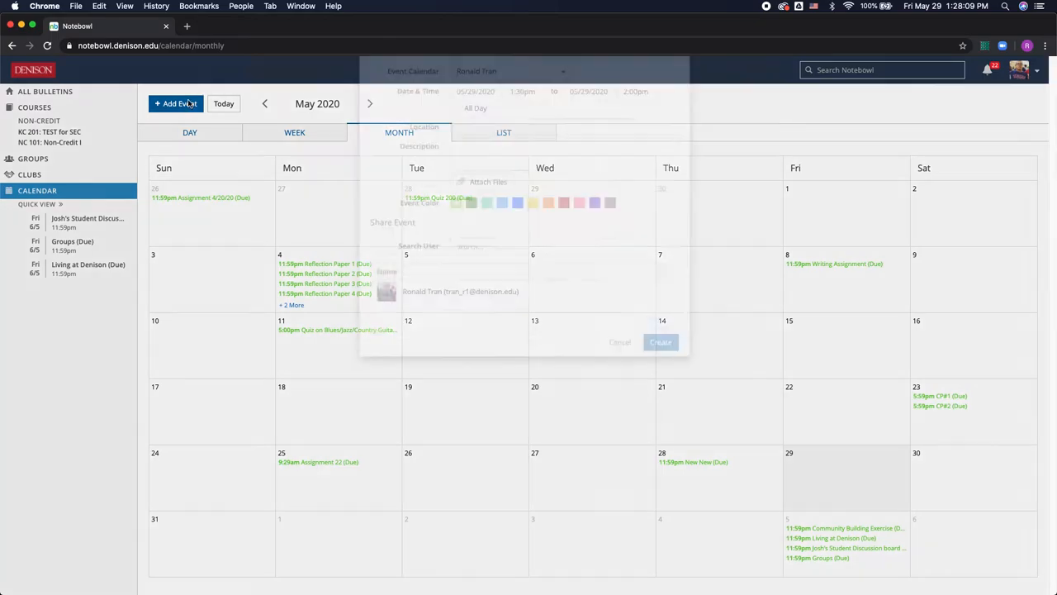
left_click(175, 104)
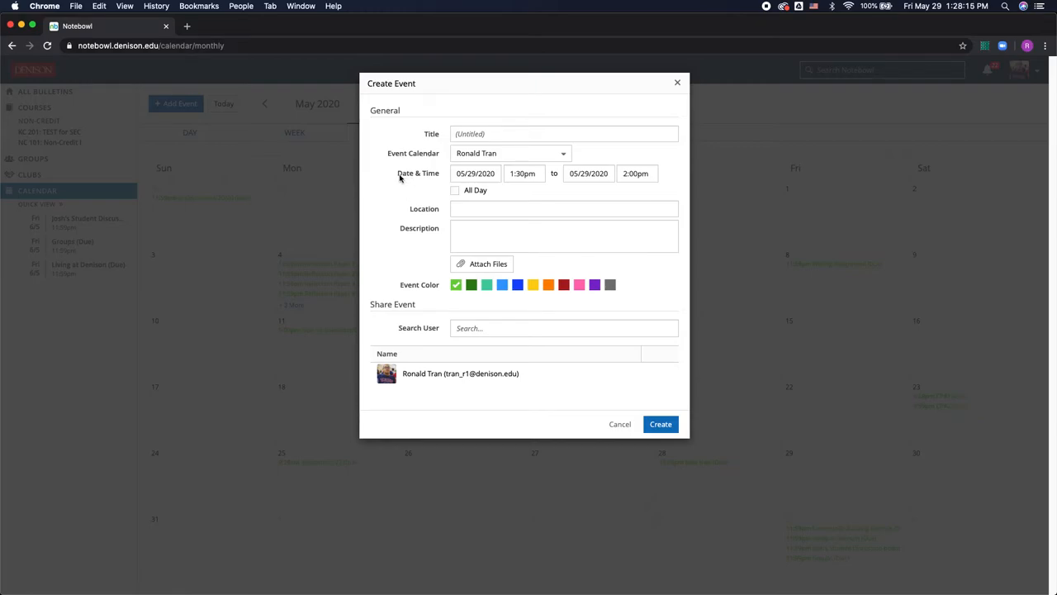
mouse_move(382, 193)
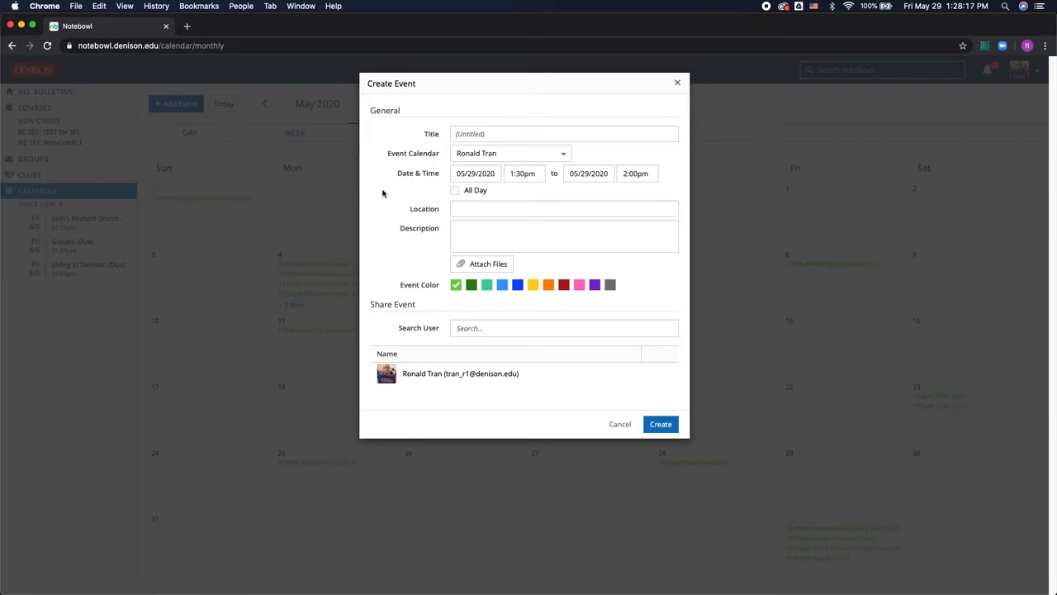
mouse_move(435, 221)
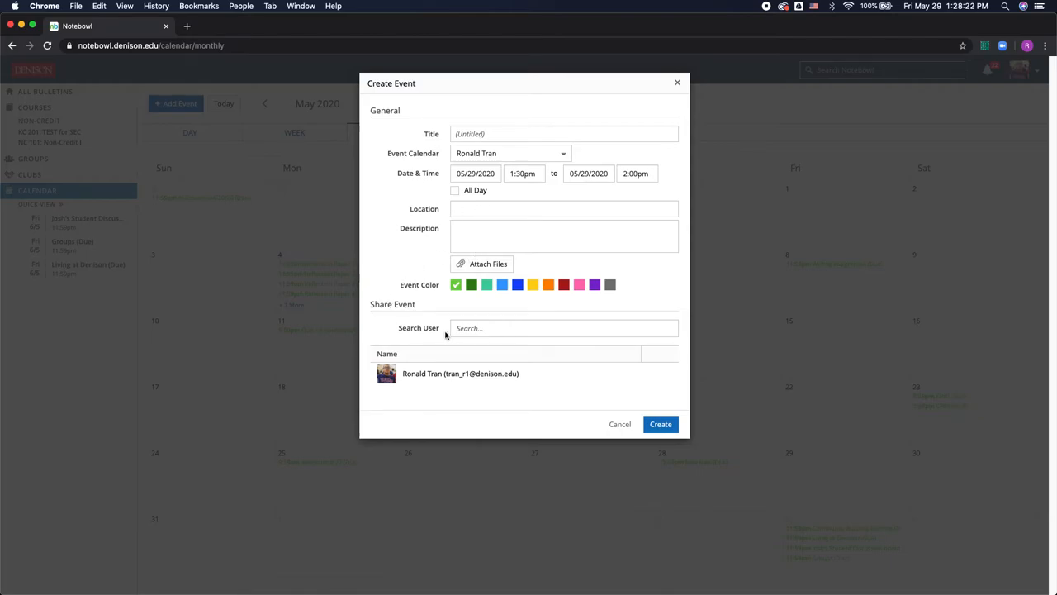
left_click(562, 327)
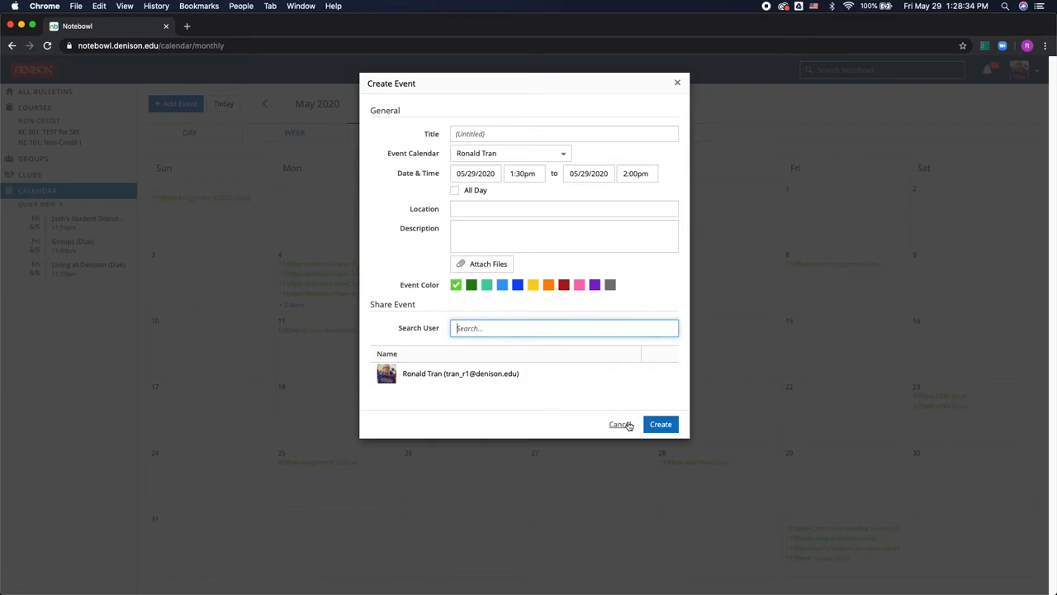
- Cancel the Create Event dialog without saving the untitled event
left_click(621, 423)
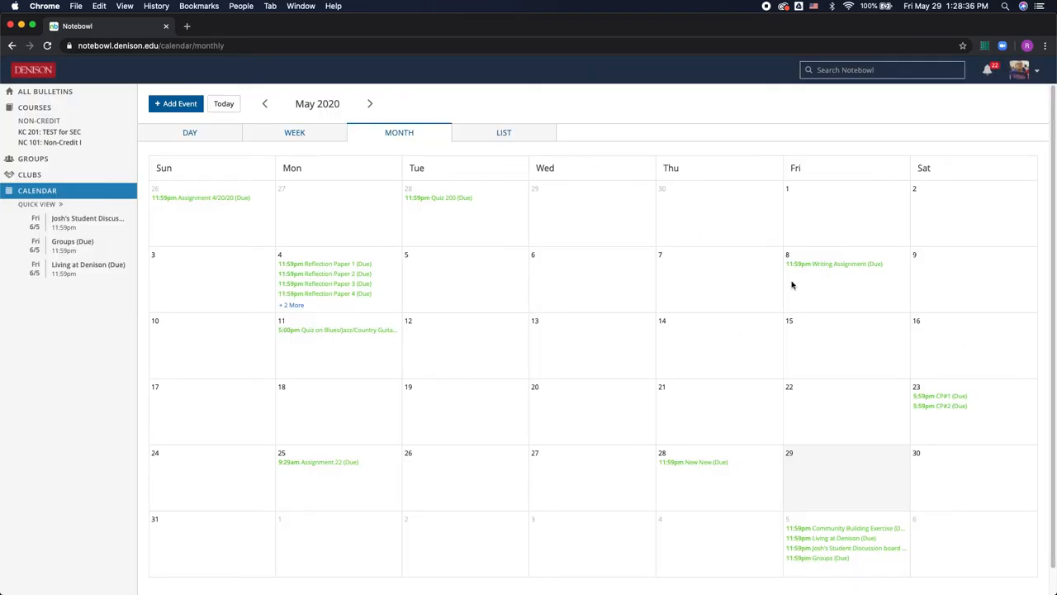
mouse_move(658, 221)
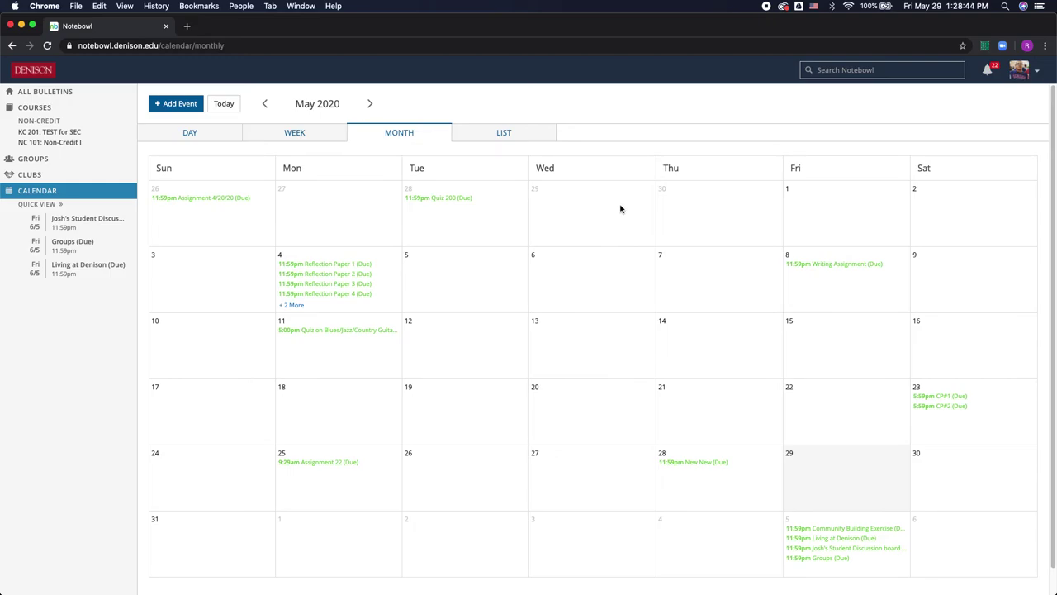
mouse_move(541, 226)
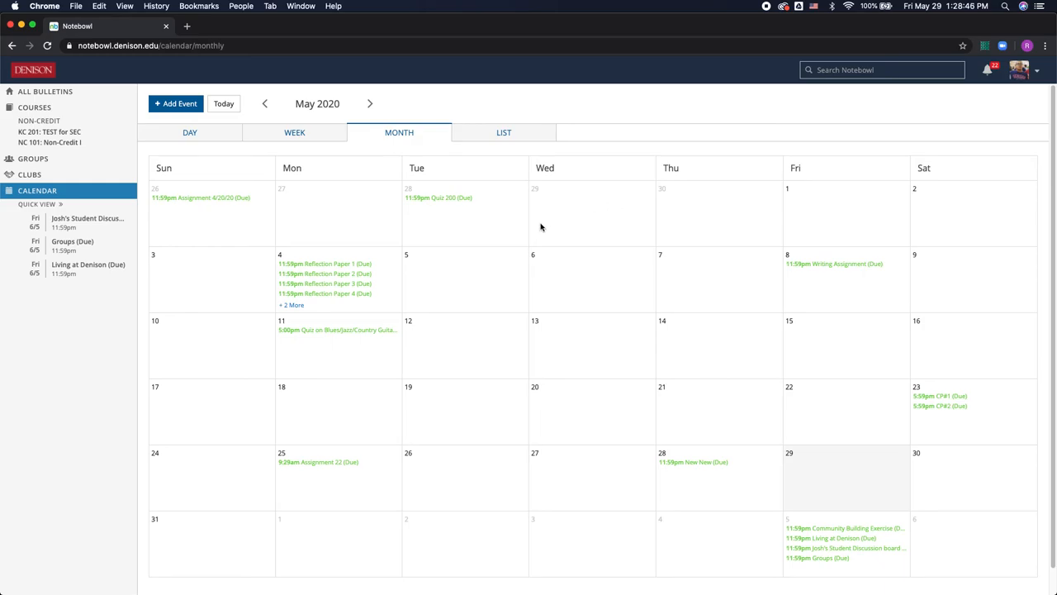